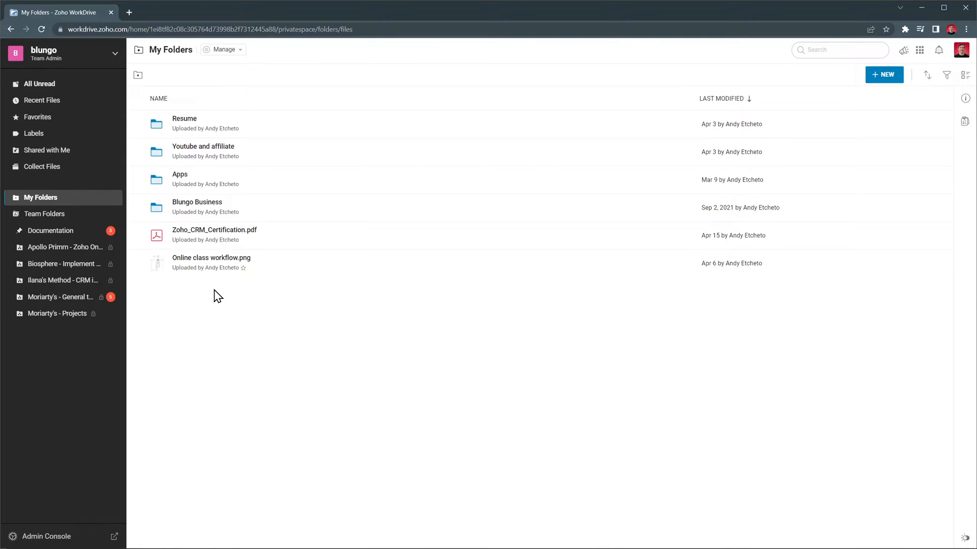
Step: Show the Team Folders list with the six joined team folders
{"action": "left_click", "coordinate": [44, 213]}
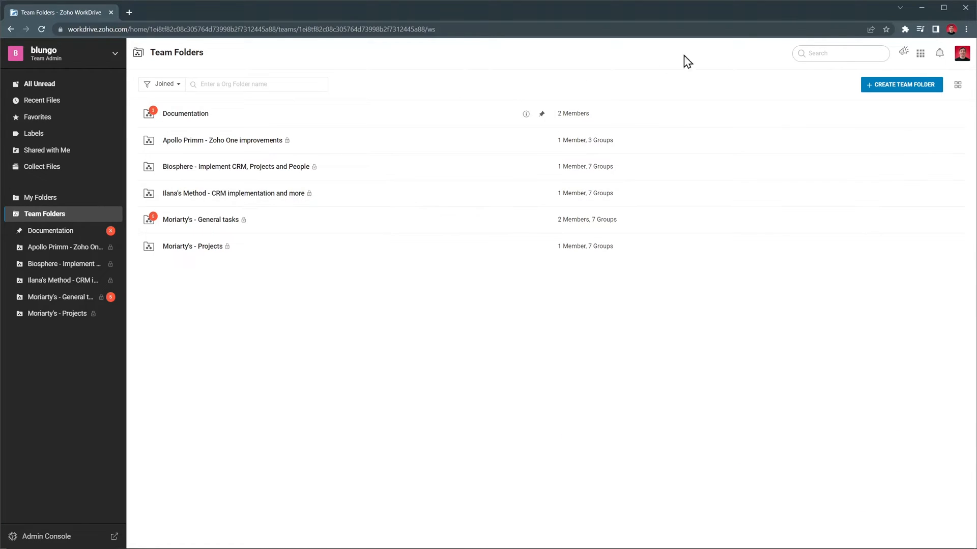
Step: Search WorkDrive for 'zoho crm' to list the matching files
{"action": "left_click", "coordinate": [839, 53]}
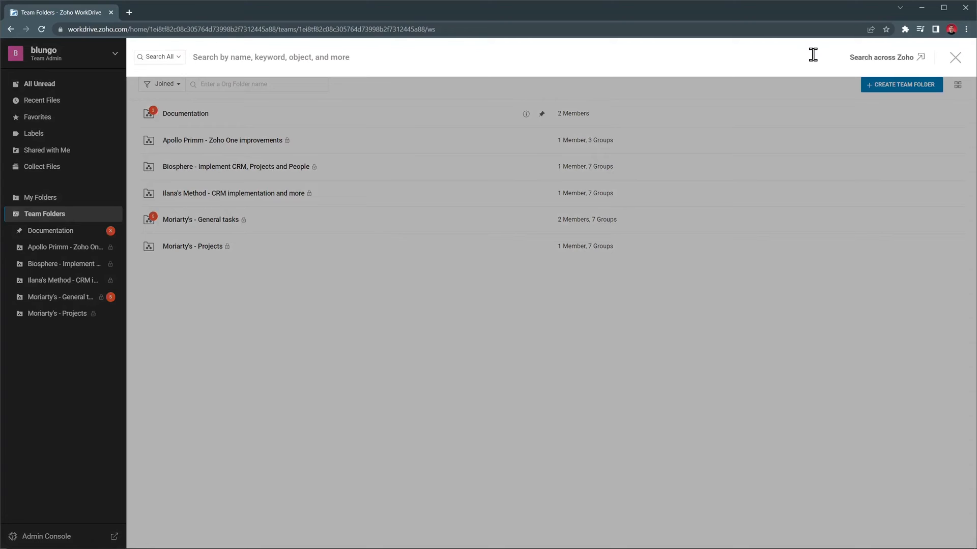
{"action": "type", "text": "zoho crm"}
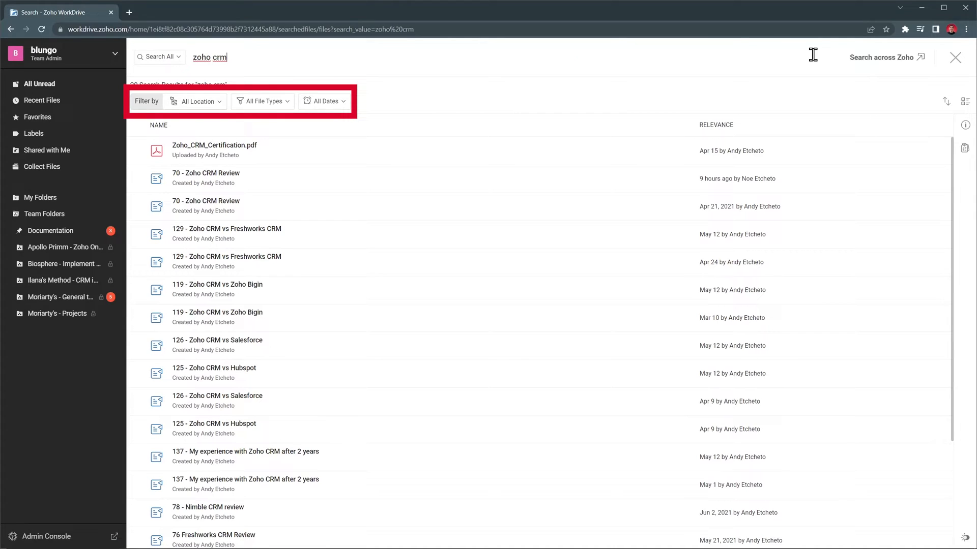
{"action": "mouse_move", "coordinate": [40, 198]}
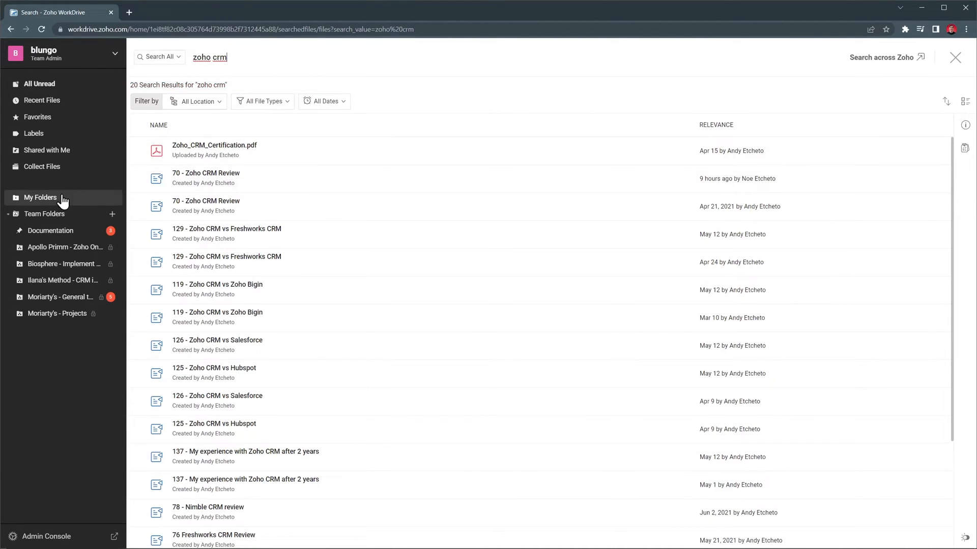
Step: Return to My Folders and briefly view the + NEW creation options
{"action": "left_click", "coordinate": [41, 197]}
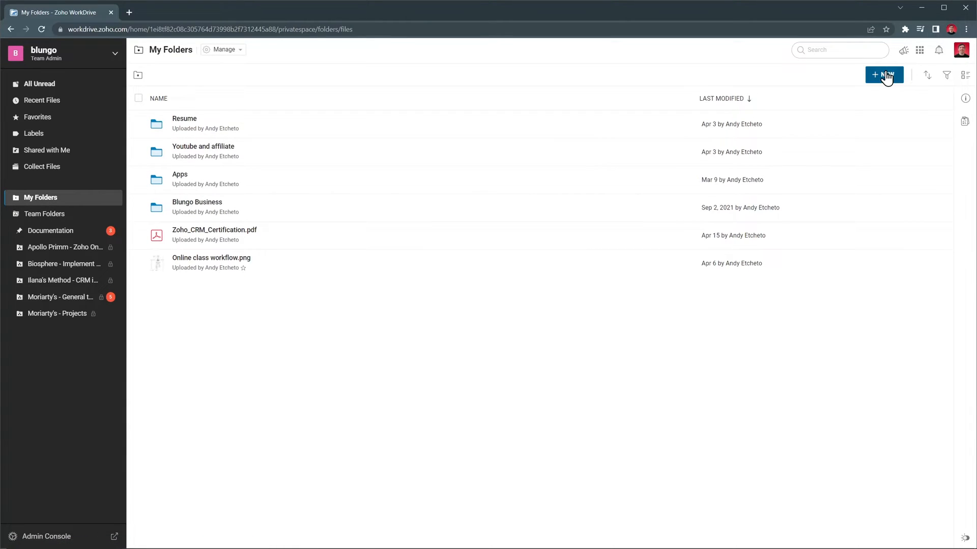
{"action": "left_click", "coordinate": [884, 74]}
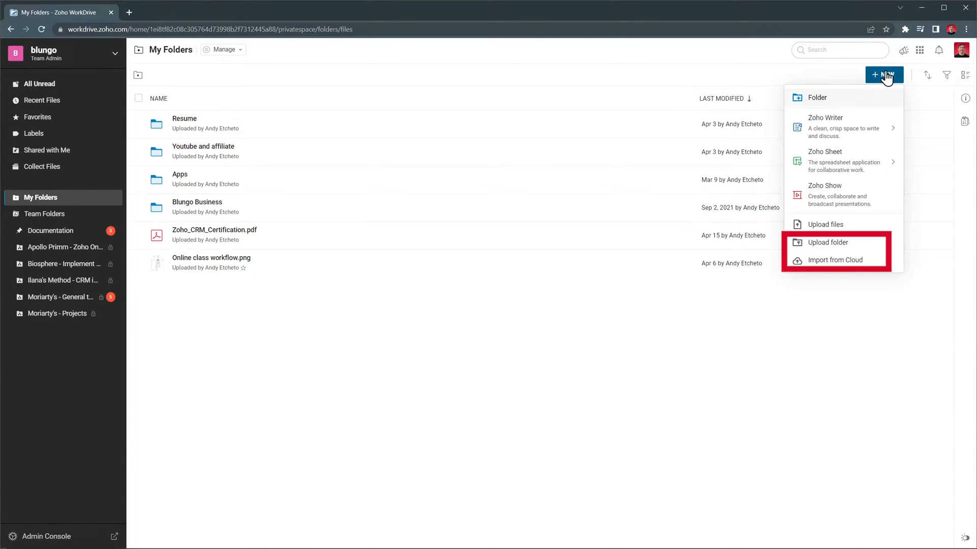
{"action": "mouse_move", "coordinate": [781, 70]}
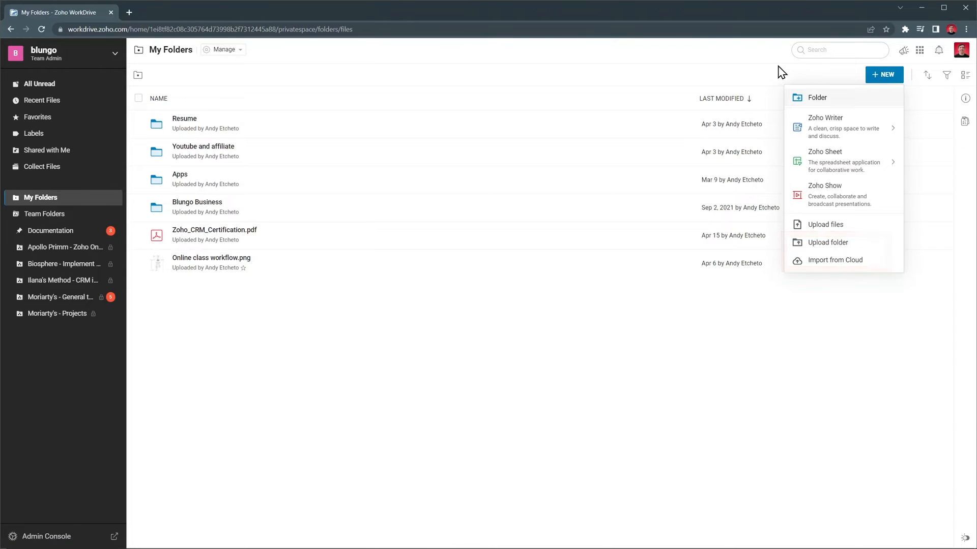
{"action": "left_click", "coordinate": [273, 242]}
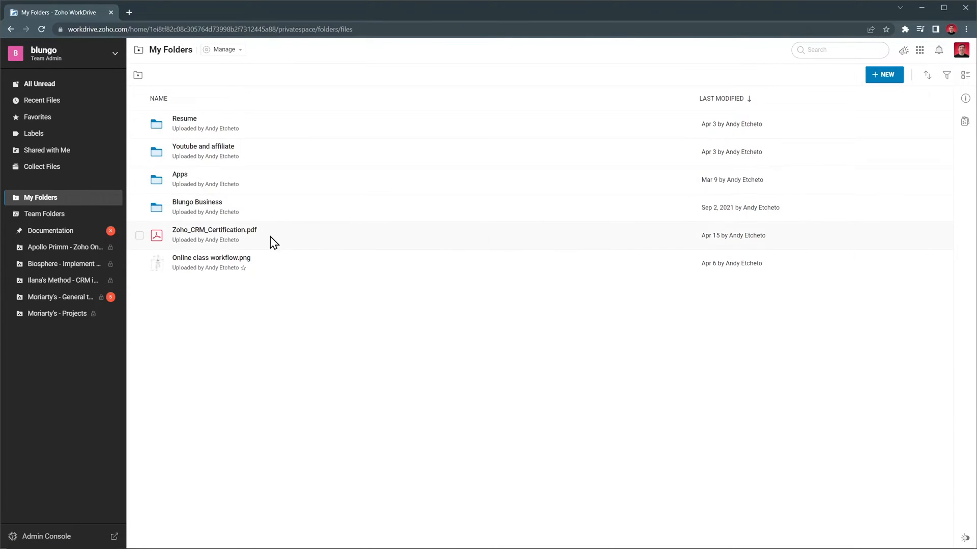
Step: Create a public permalink for Zoho_CRM_Certification.pdf from its more-actions menu, then close sharing
{"action": "left_click", "coordinate": [139, 235]}
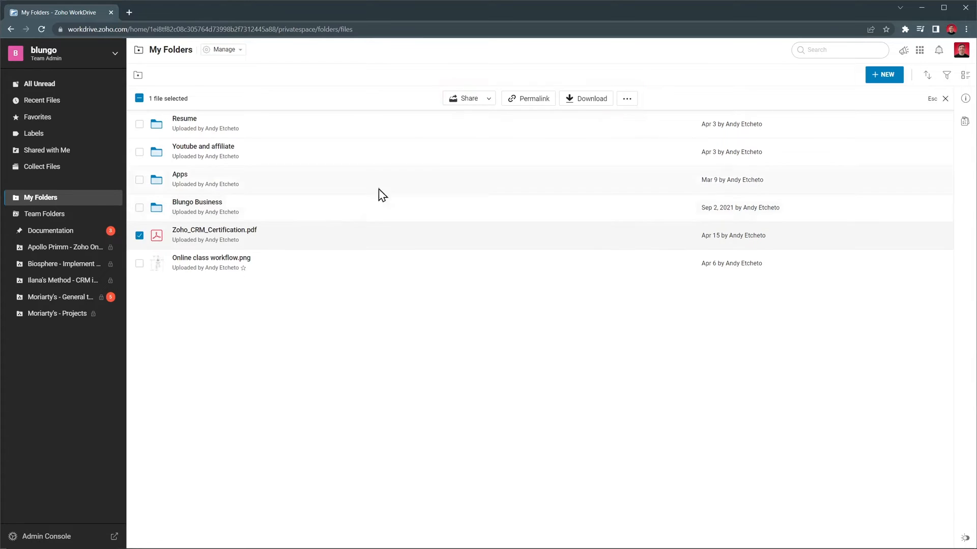
{"action": "left_click", "coordinate": [625, 98]}
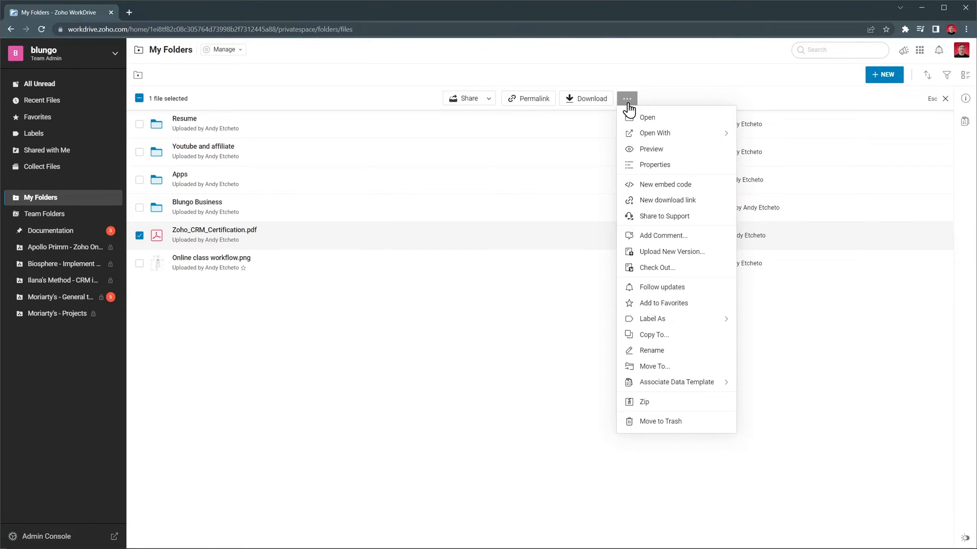
{"action": "mouse_move", "coordinate": [527, 99]}
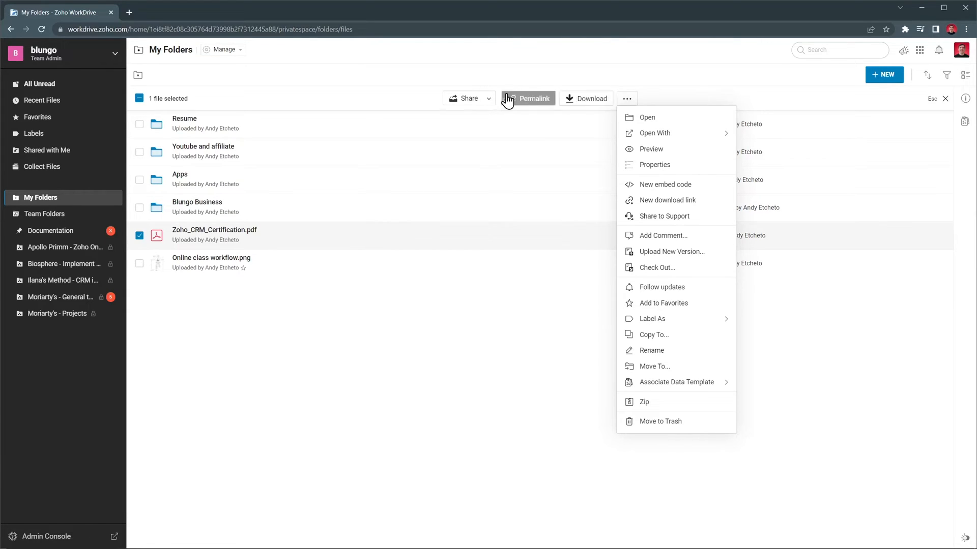
{"action": "left_click", "coordinate": [465, 97]}
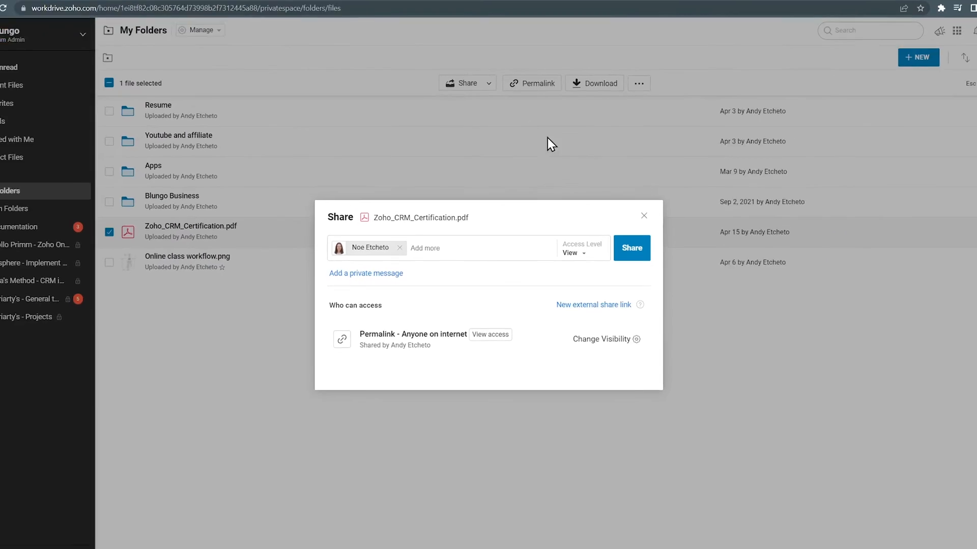
{"action": "left_click", "coordinate": [644, 216]}
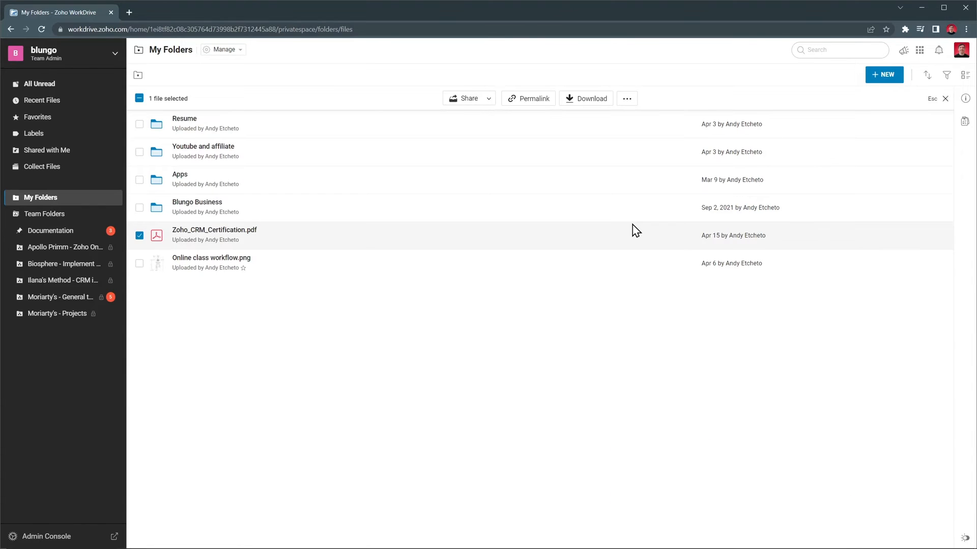
{"action": "right_click", "coordinate": [215, 235]}
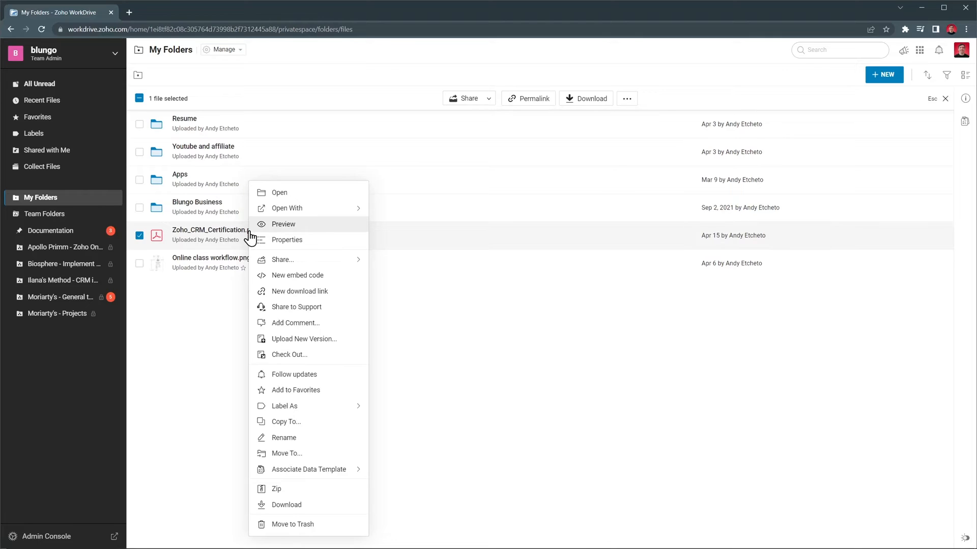
{"action": "left_click", "coordinate": [287, 240]}
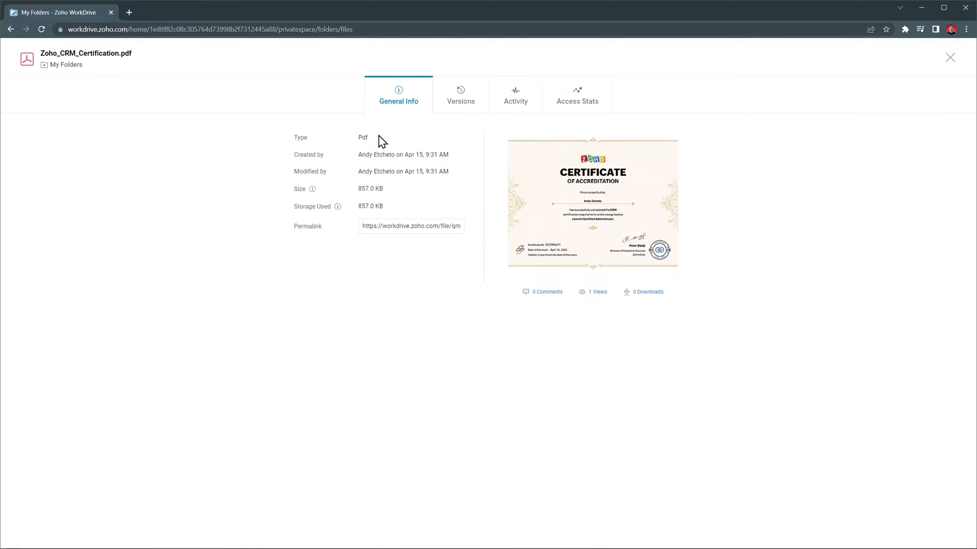
{"action": "left_click", "coordinate": [460, 95]}
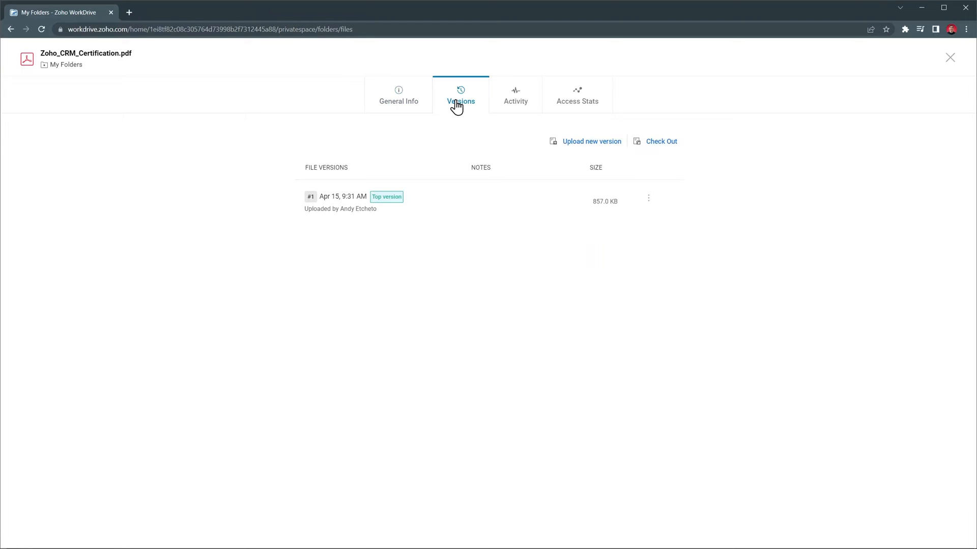
{"action": "left_click", "coordinate": [514, 95]}
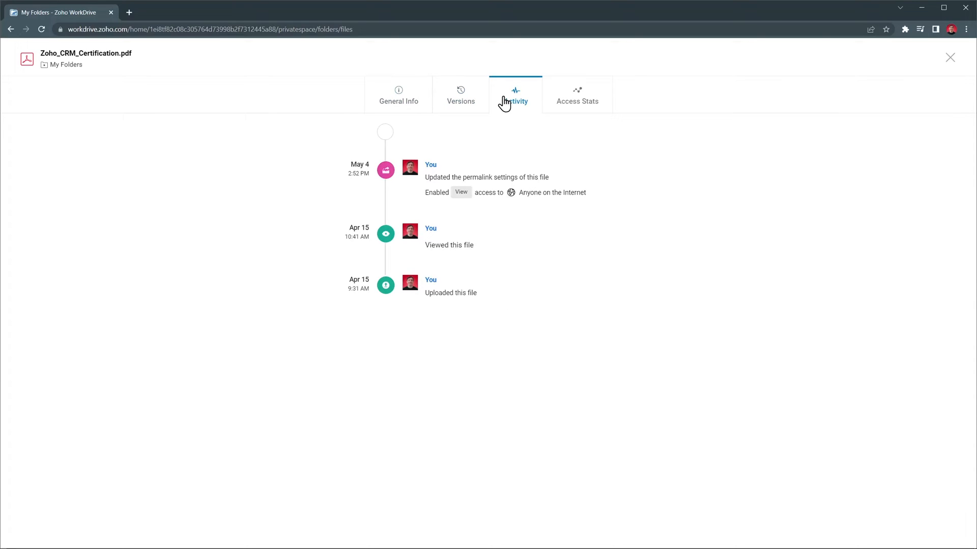
{"action": "left_click", "coordinate": [576, 97]}
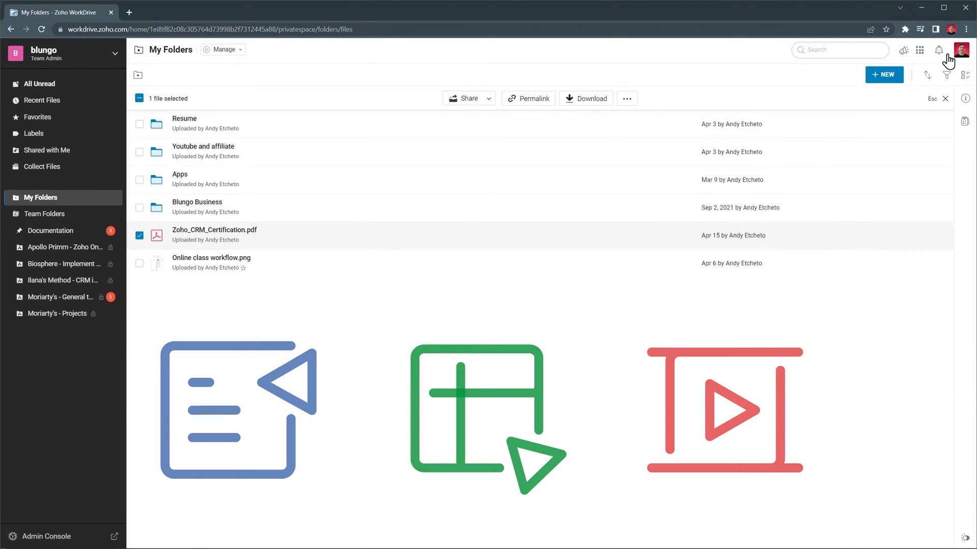
{"action": "mouse_move", "coordinate": [884, 74]}
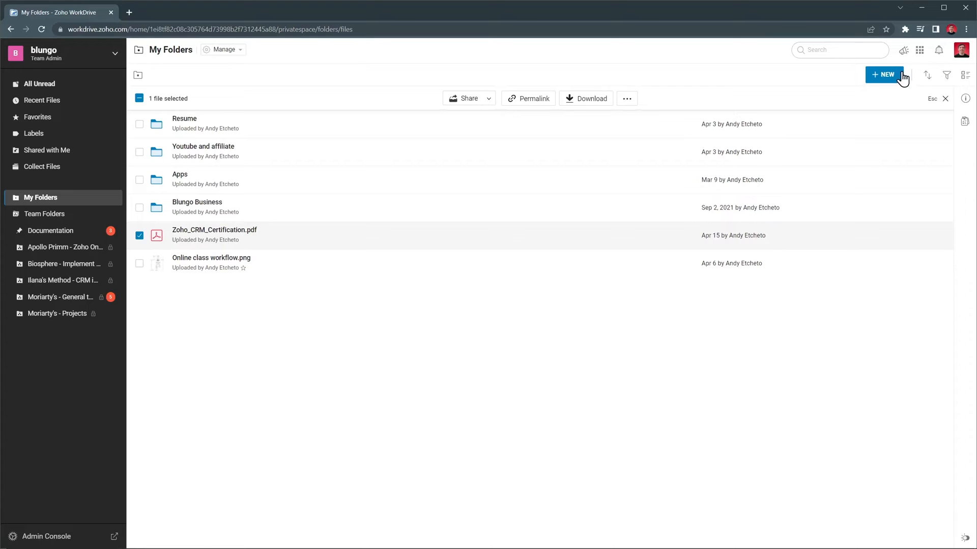
{"action": "left_click", "coordinate": [883, 74]}
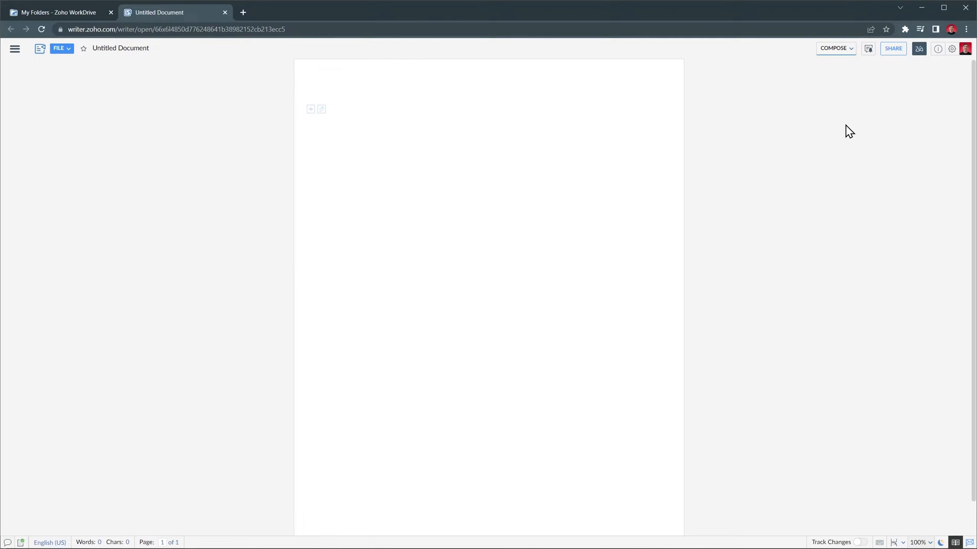
{"action": "left_click", "coordinate": [15, 48]}
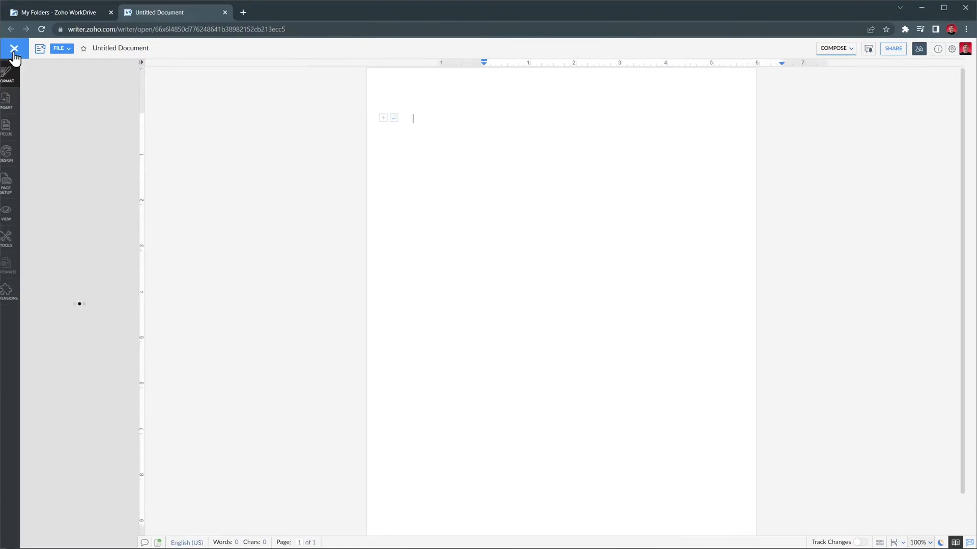
{"action": "left_click", "coordinate": [6, 73]}
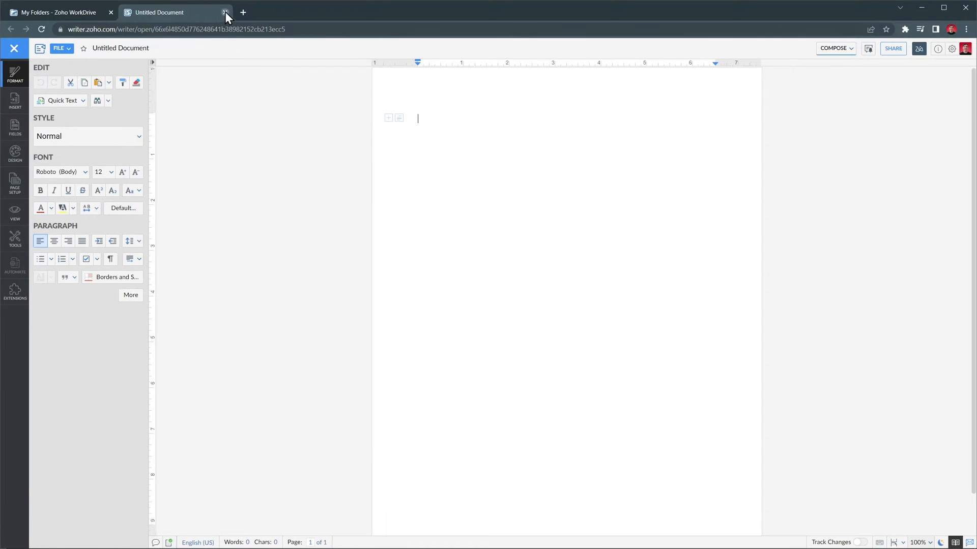
{"action": "left_click", "coordinate": [226, 13]}
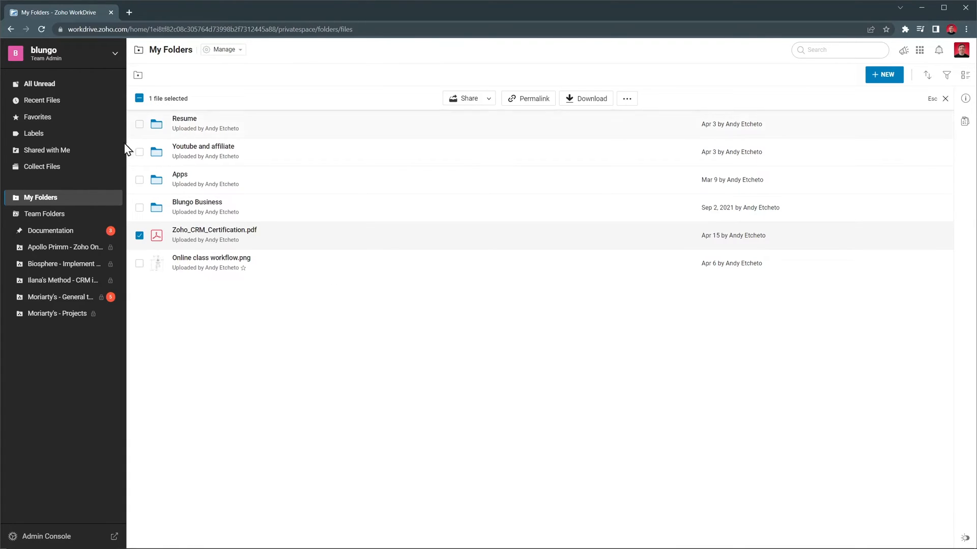
Step: Open the Documentation team folder and show its unread documents
{"action": "left_click", "coordinate": [43, 214]}
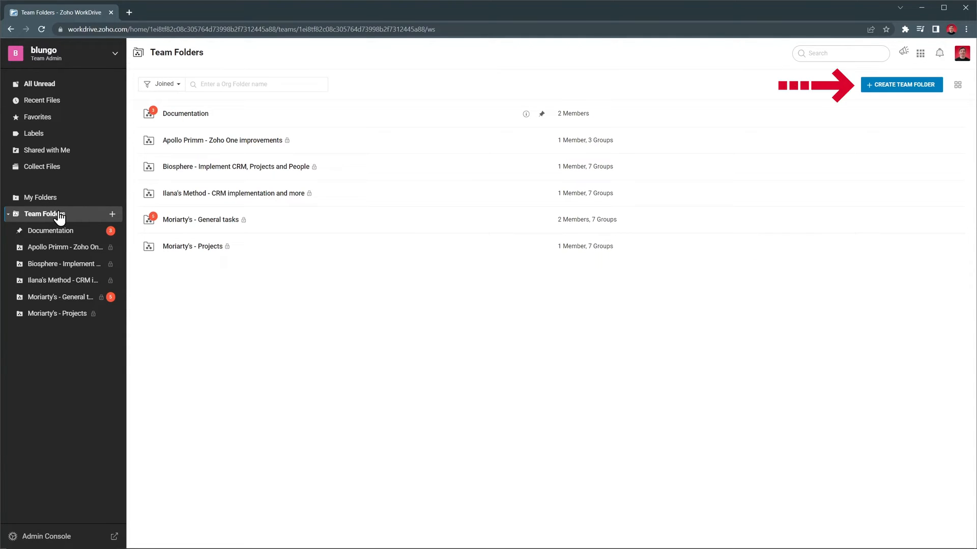
{"action": "mouse_move", "coordinate": [185, 113]}
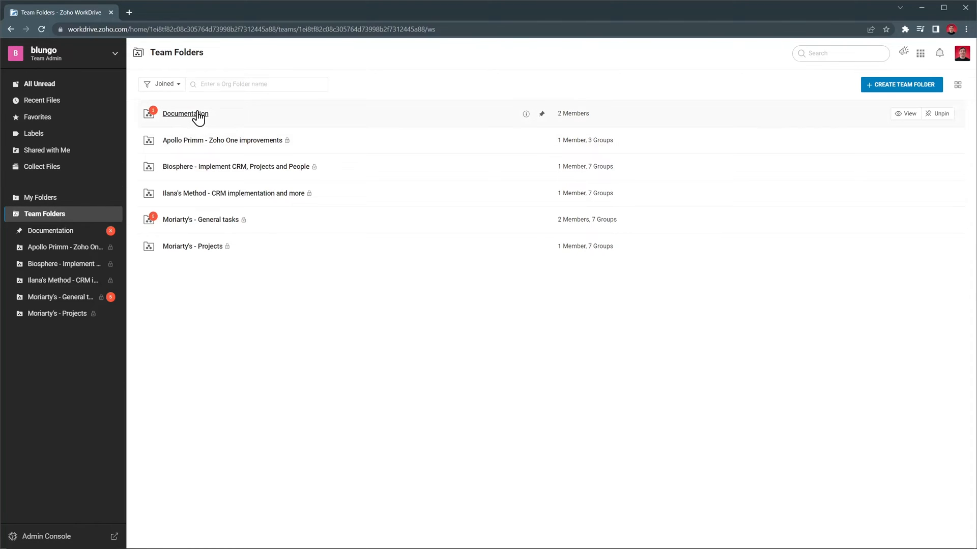
{"action": "left_click", "coordinate": [185, 113]}
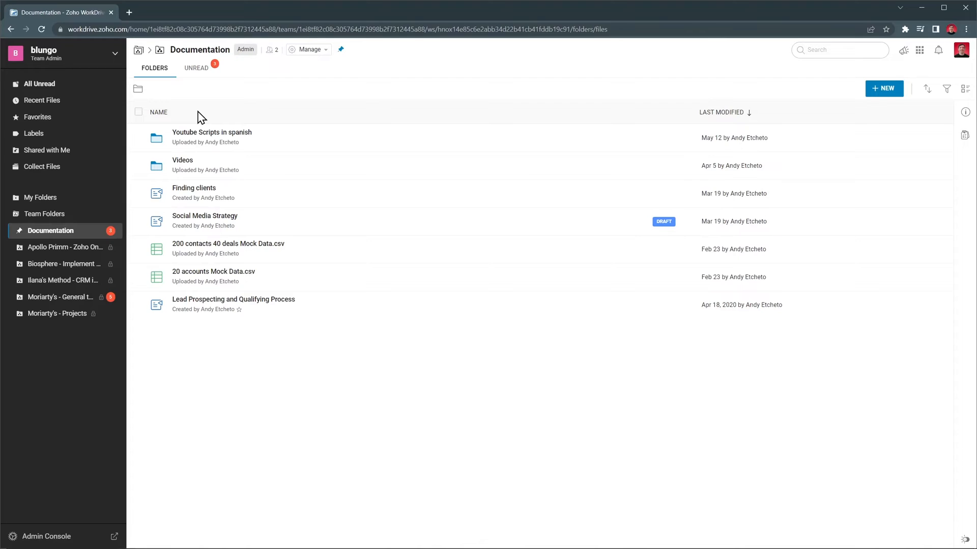
{"action": "left_click", "coordinate": [195, 69]}
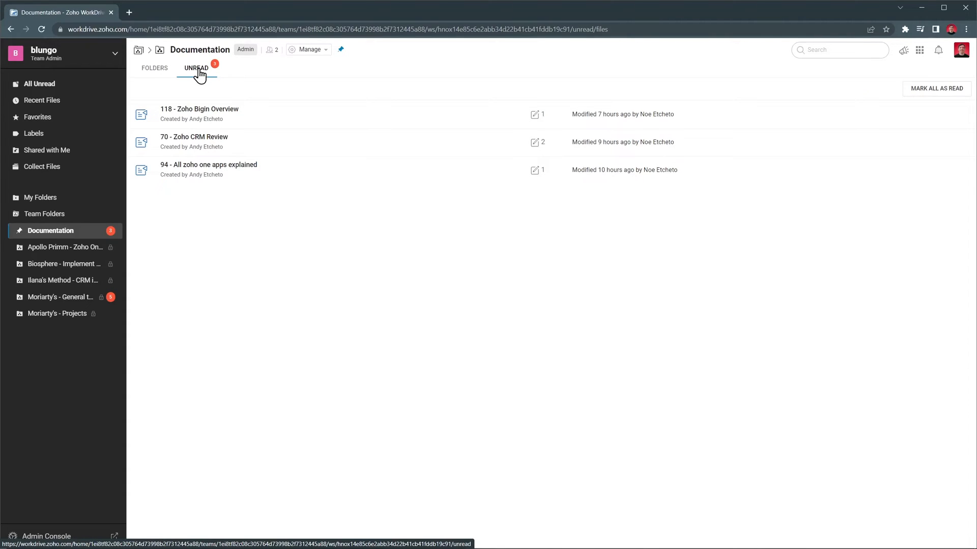
{"action": "mouse_move", "coordinate": [235, 68]}
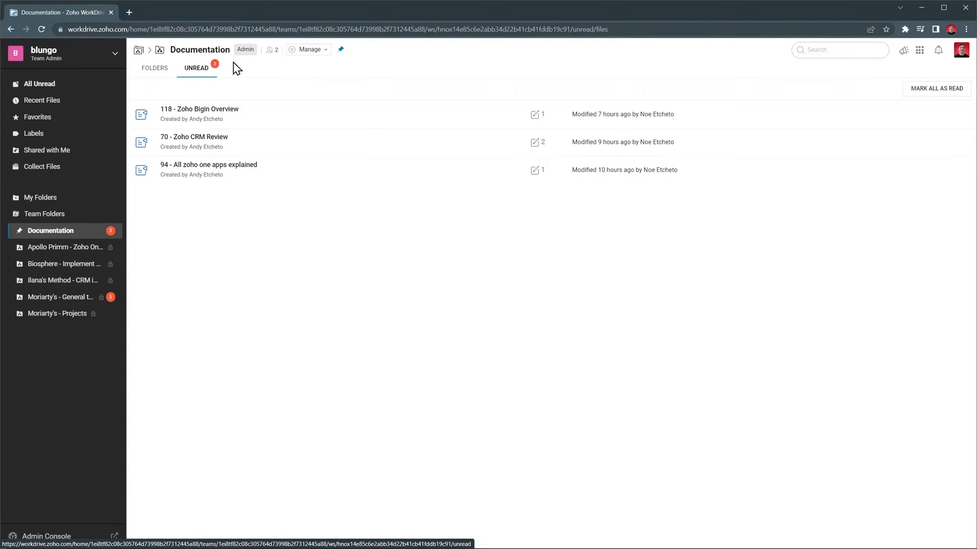
Step: Open the Documentation folder's details and view its Members and Settings pages
{"action": "left_click", "coordinate": [309, 49]}
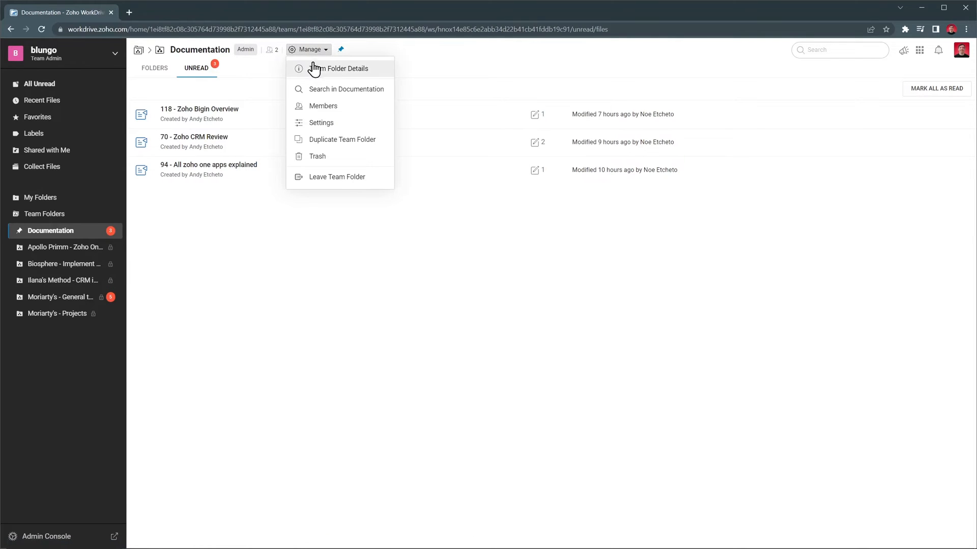
{"action": "left_click", "coordinate": [341, 69]}
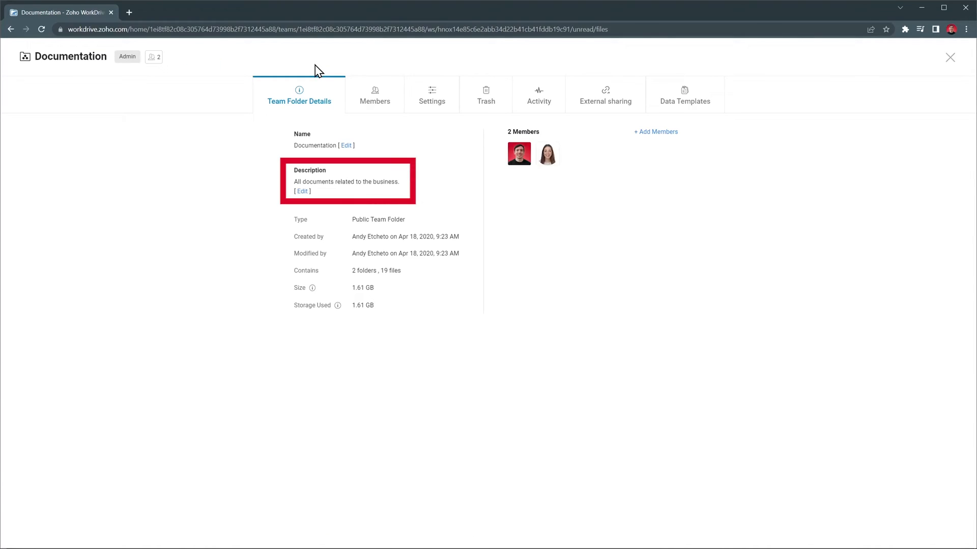
{"action": "left_click", "coordinate": [375, 94]}
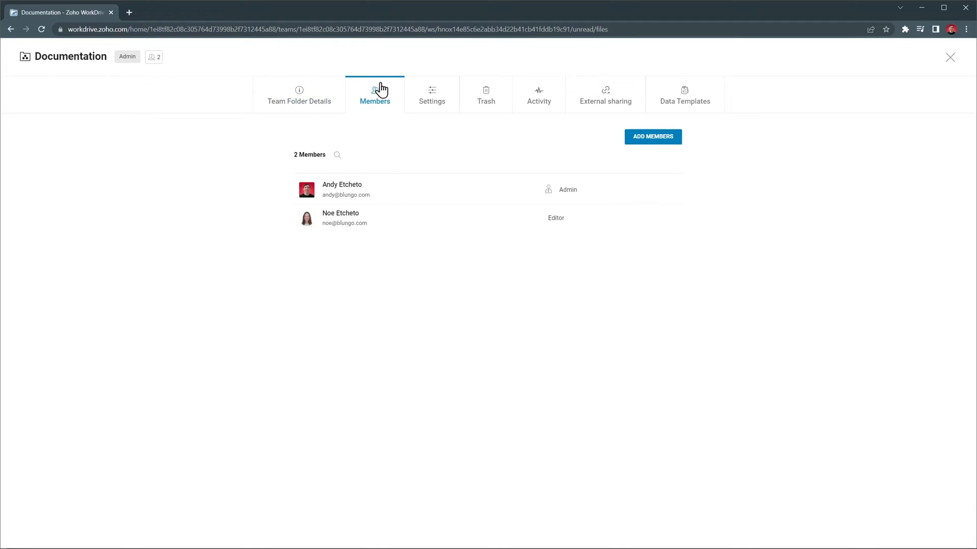
{"action": "left_click", "coordinate": [431, 94]}
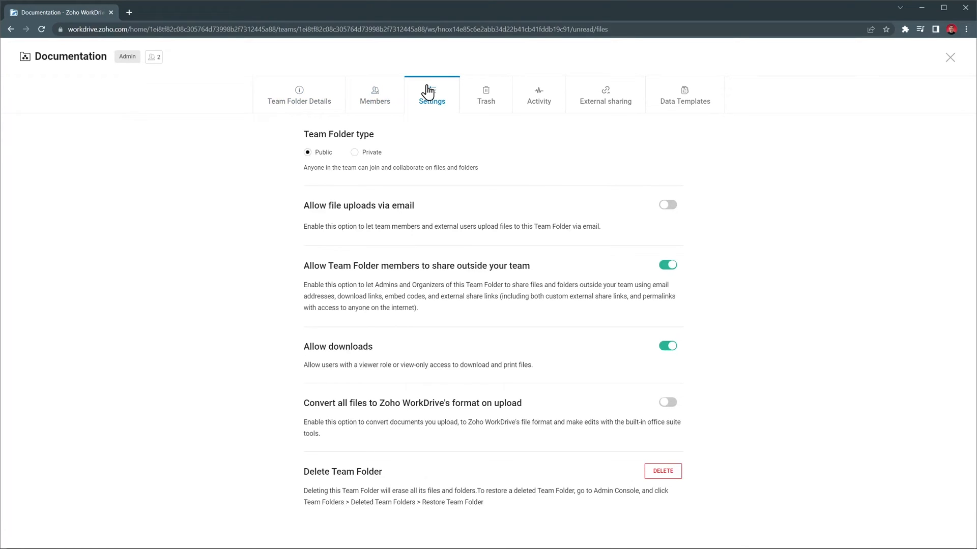
Step: View the folder's Trash, Activity, External sharing and Data Templates pages
{"action": "left_click", "coordinate": [485, 95]}
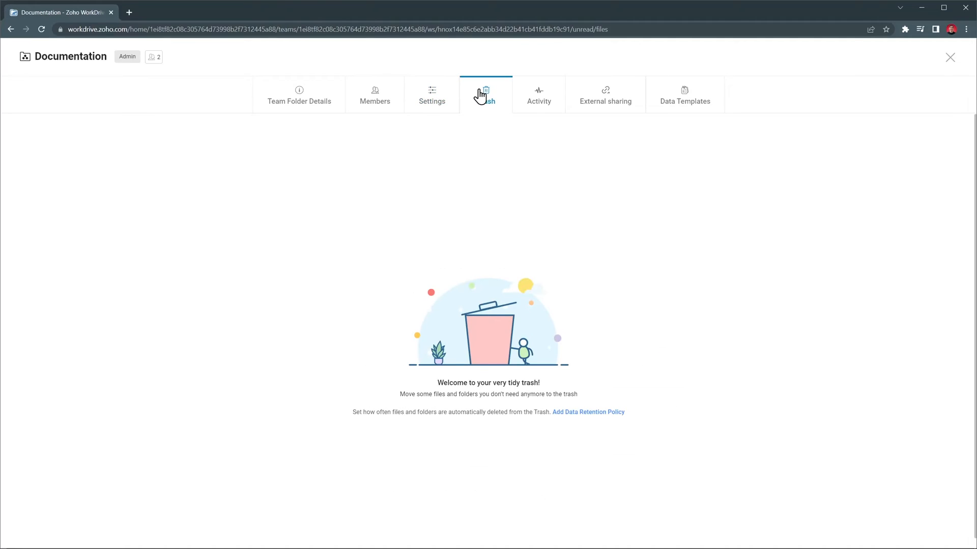
{"action": "left_click", "coordinate": [538, 94]}
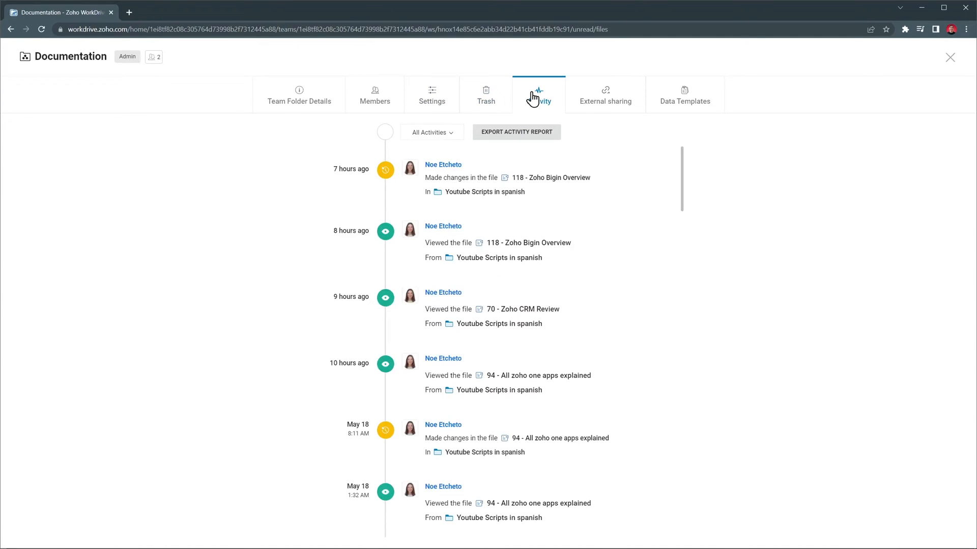
{"action": "left_click", "coordinate": [604, 95]}
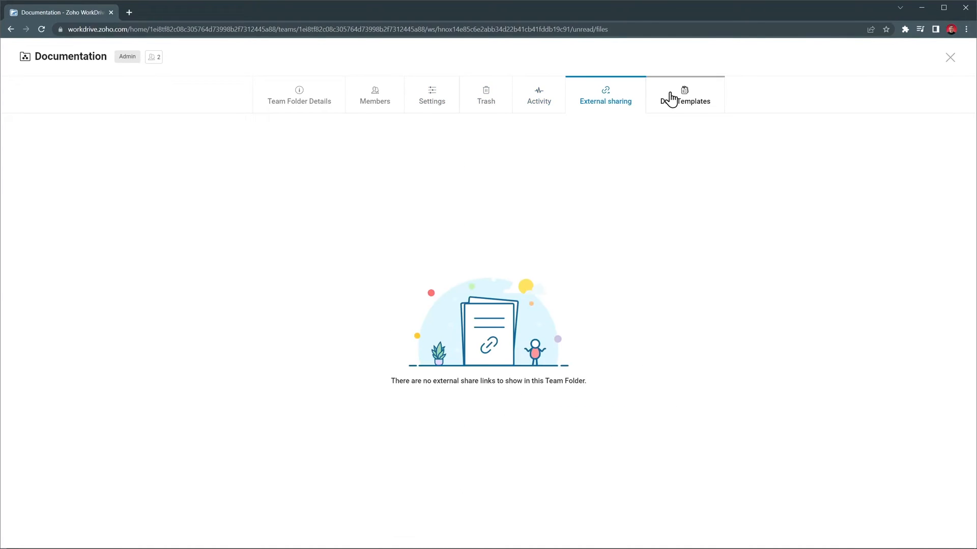
{"action": "left_click", "coordinate": [689, 95]}
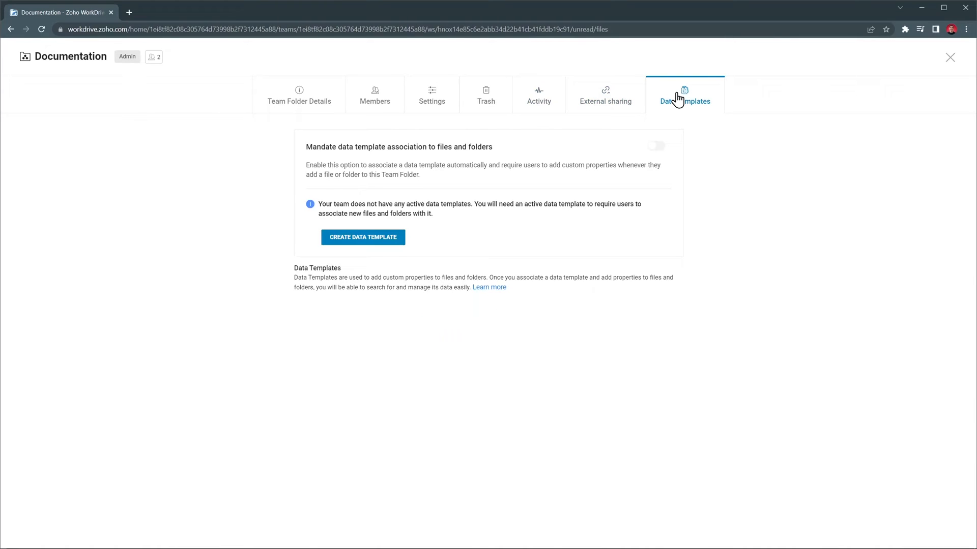
Step: Browse All Unread, Recent Files, Favorites, Labels and Shared with Me after closing the folder details
{"action": "left_click", "coordinate": [949, 57]}
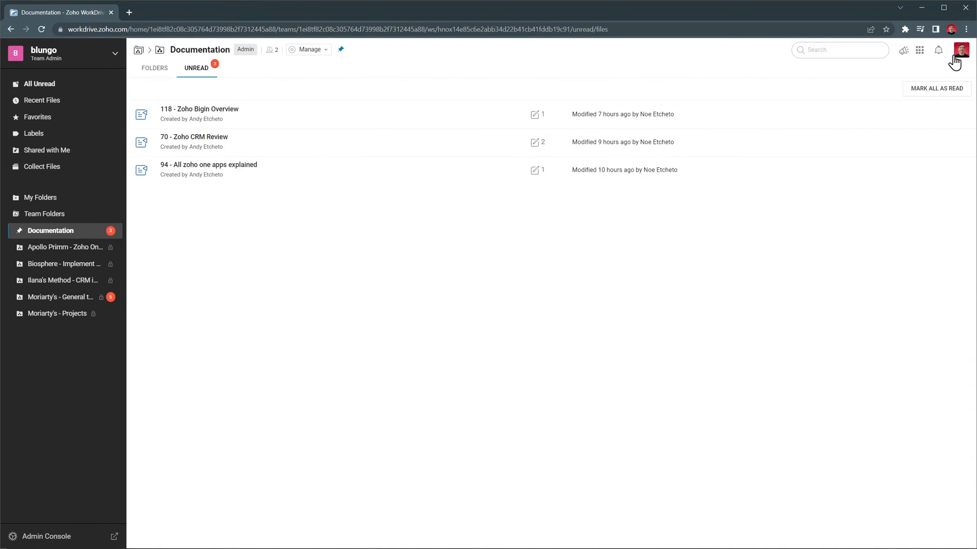
{"action": "mouse_move", "coordinate": [264, 207]}
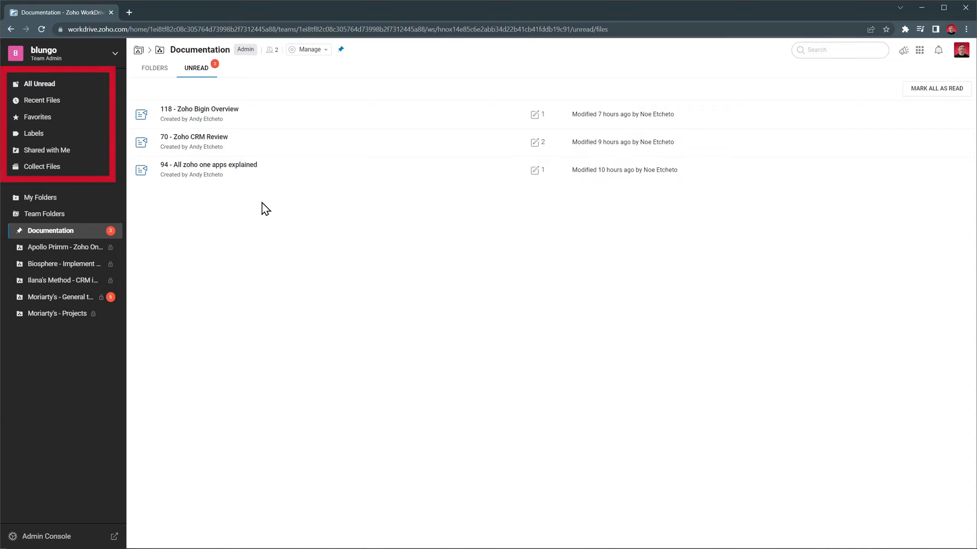
{"action": "left_click", "coordinate": [39, 83]}
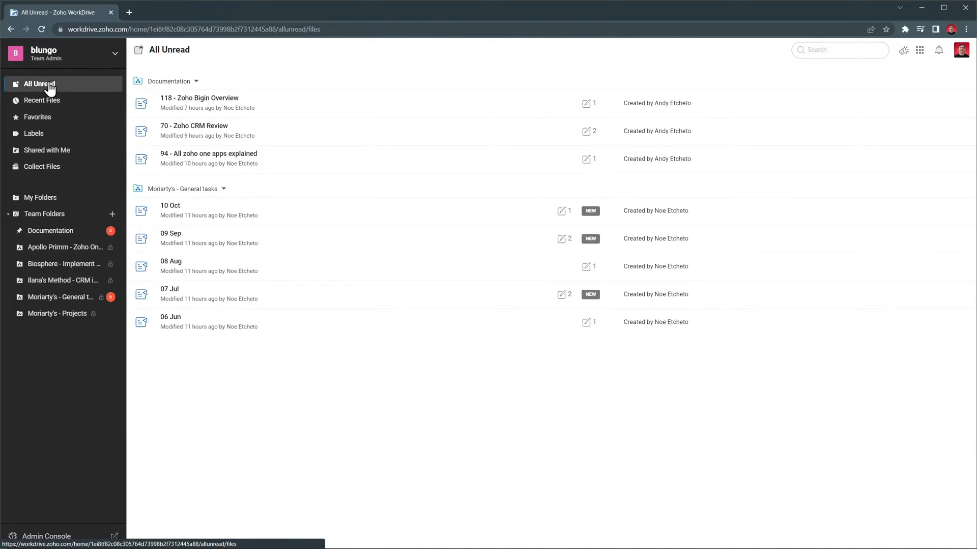
{"action": "left_click", "coordinate": [41, 100]}
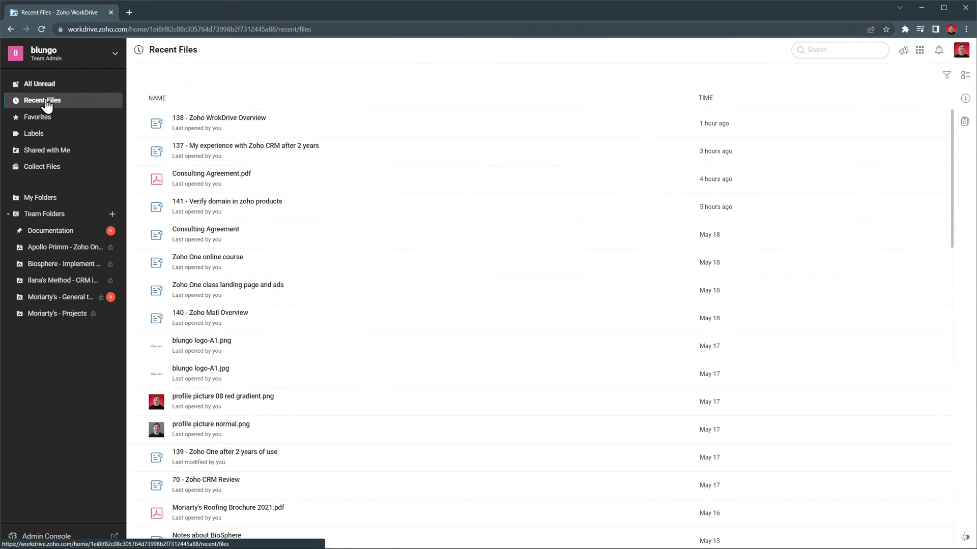
{"action": "left_click", "coordinate": [37, 117]}
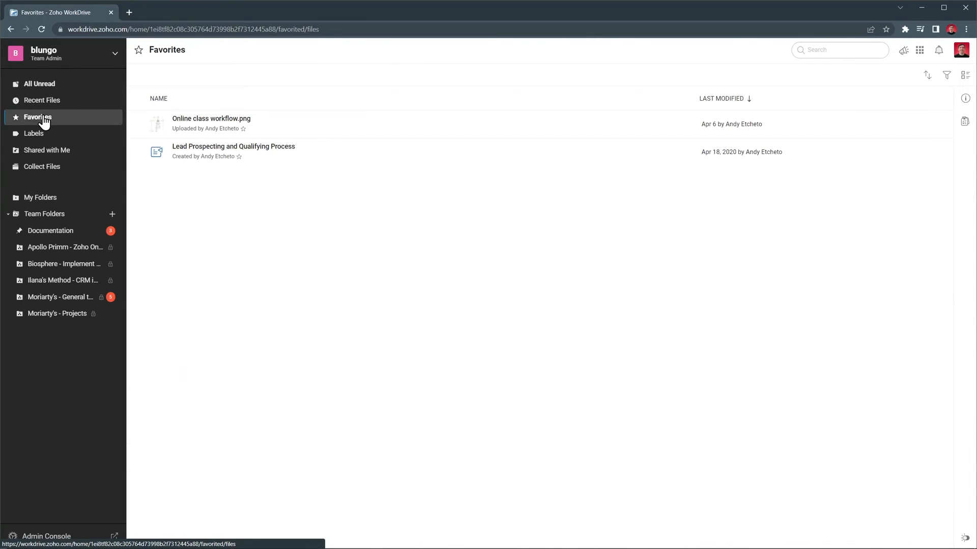
{"action": "mouse_move", "coordinate": [34, 133]}
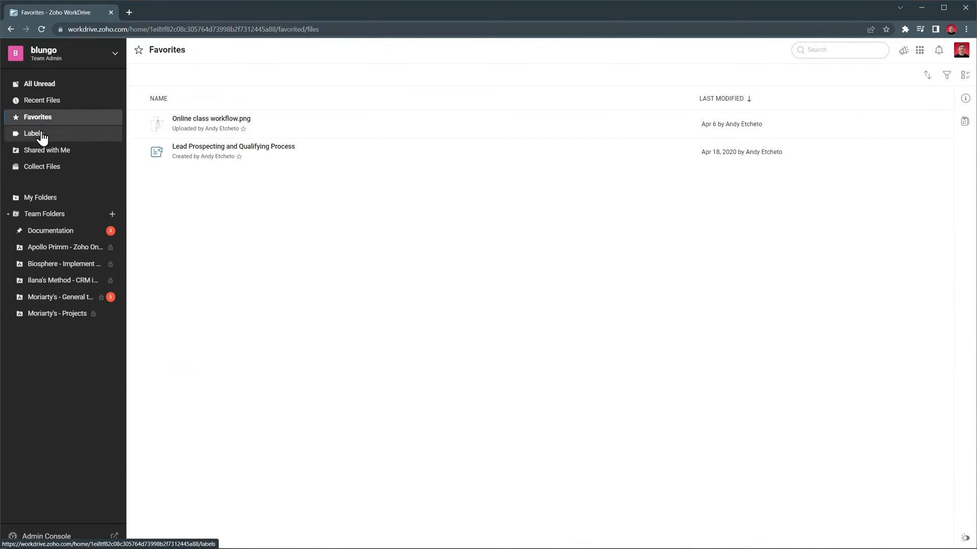
{"action": "left_click", "coordinate": [33, 133]}
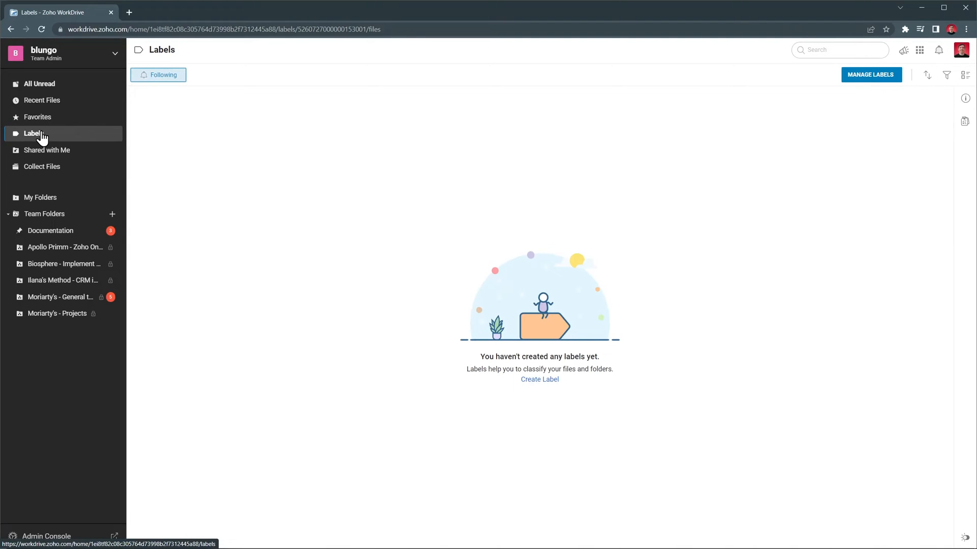
{"action": "left_click", "coordinate": [47, 151]}
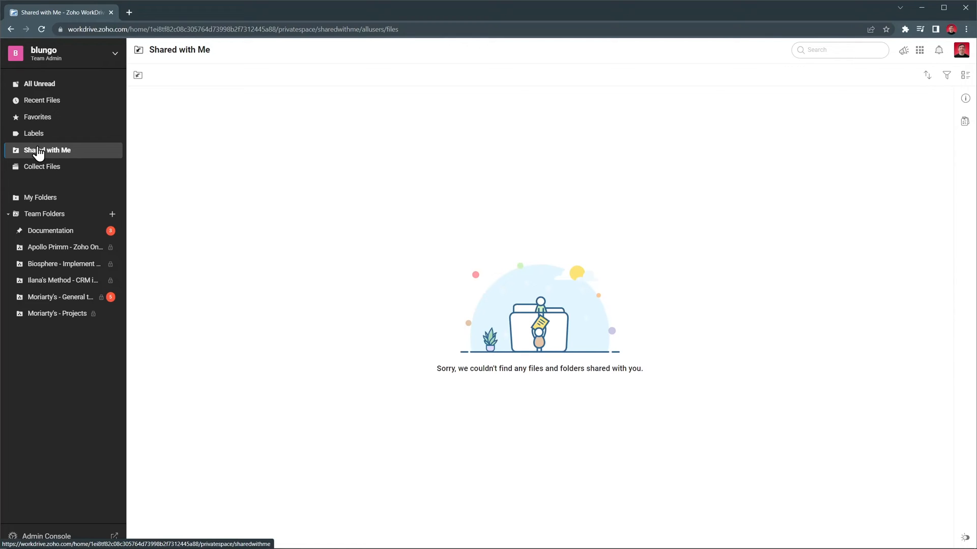
{"action": "mouse_move", "coordinate": [42, 166]}
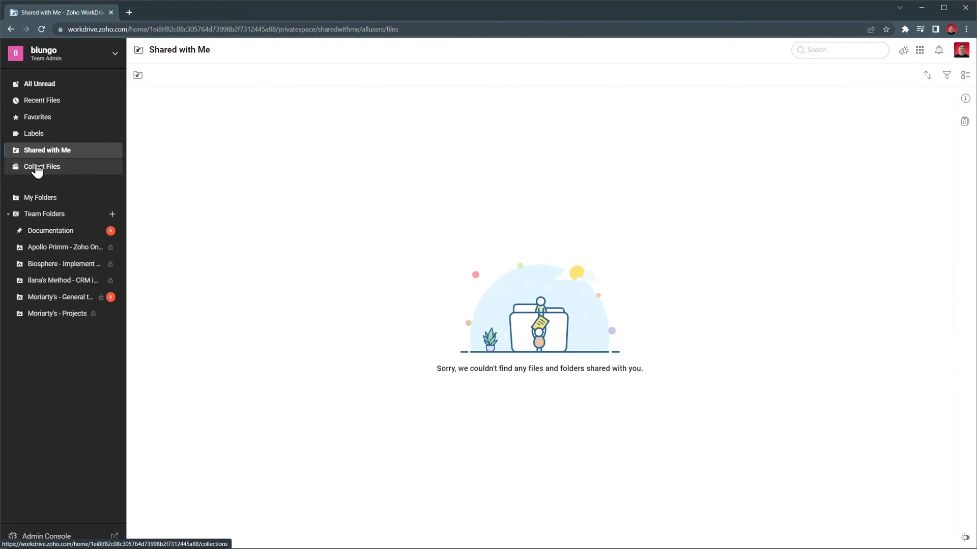
Step: Open the Collect Files page and the account profile panel
{"action": "left_click", "coordinate": [42, 166]}
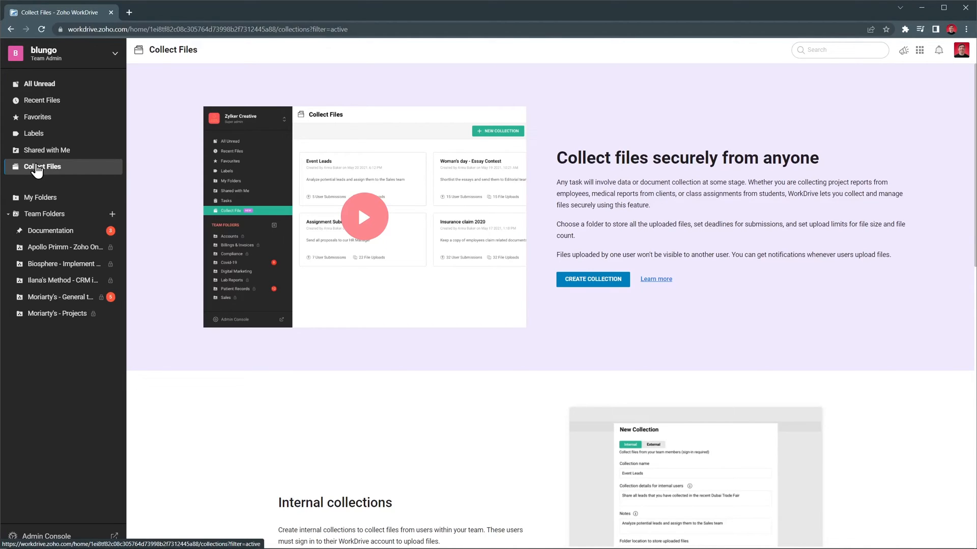
{"action": "mouse_move", "coordinate": [934, 56]}
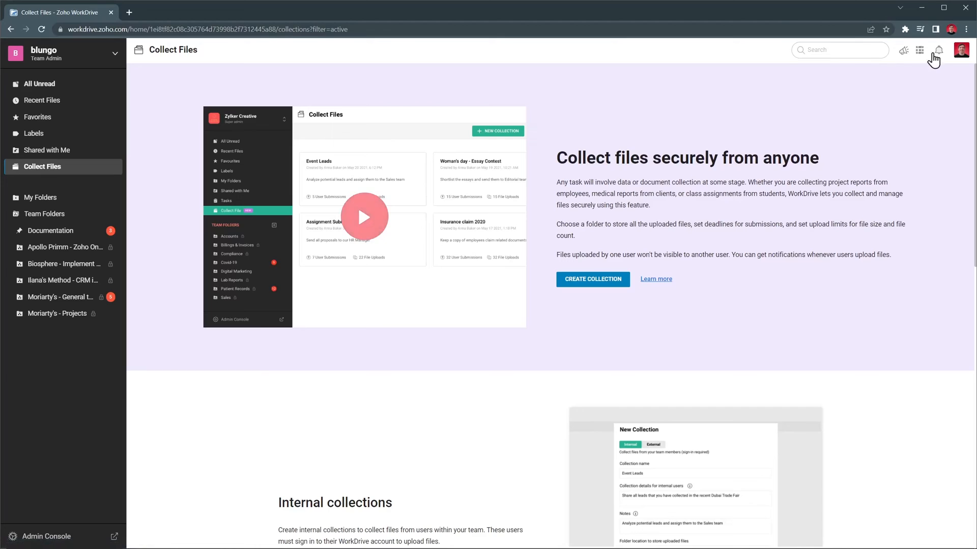
{"action": "left_click", "coordinate": [961, 50]}
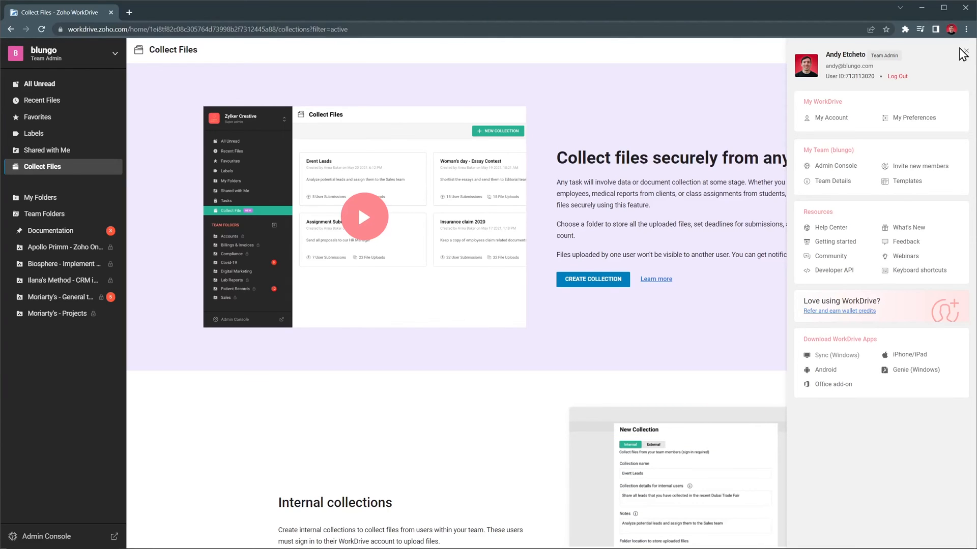
Step: Open the Admin Console and view its Team Folders, Members and Client Users pages
{"action": "left_click", "coordinate": [834, 165]}
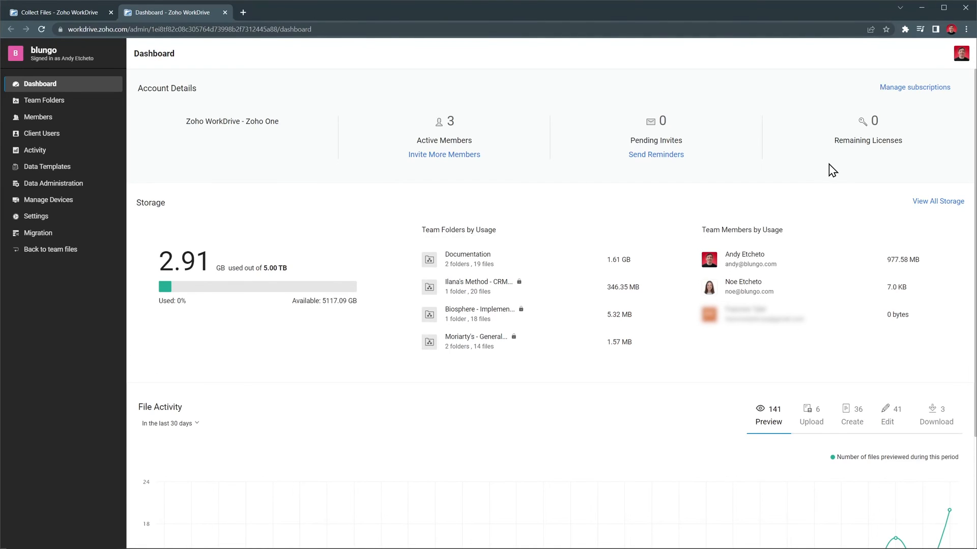
{"action": "mouse_move", "coordinate": [172, 123]}
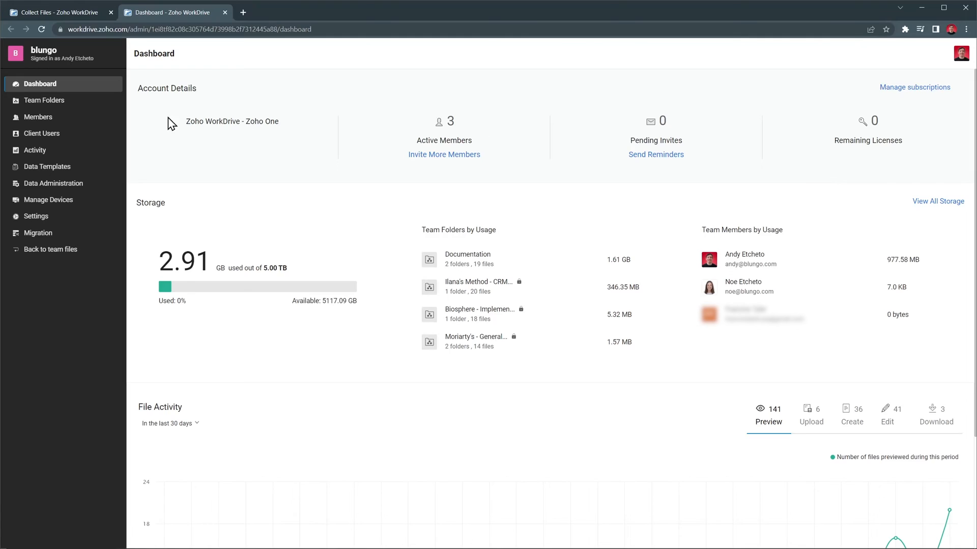
{"action": "left_click", "coordinate": [44, 101]}
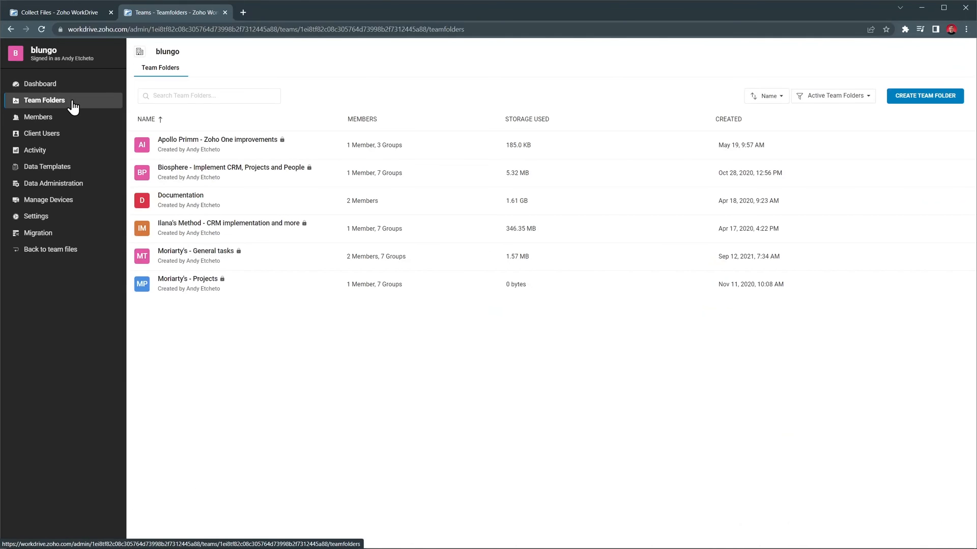
{"action": "mouse_move", "coordinate": [38, 117]}
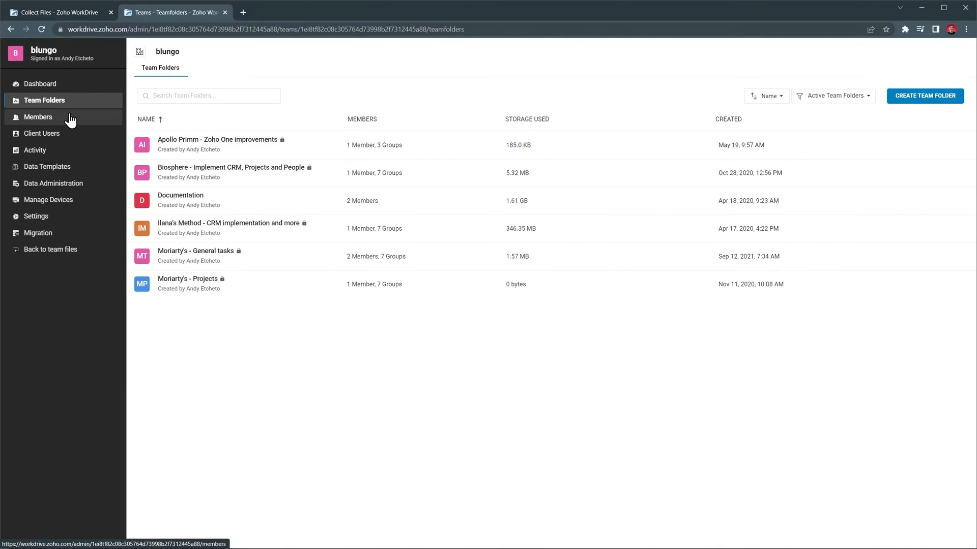
{"action": "left_click", "coordinate": [38, 117]}
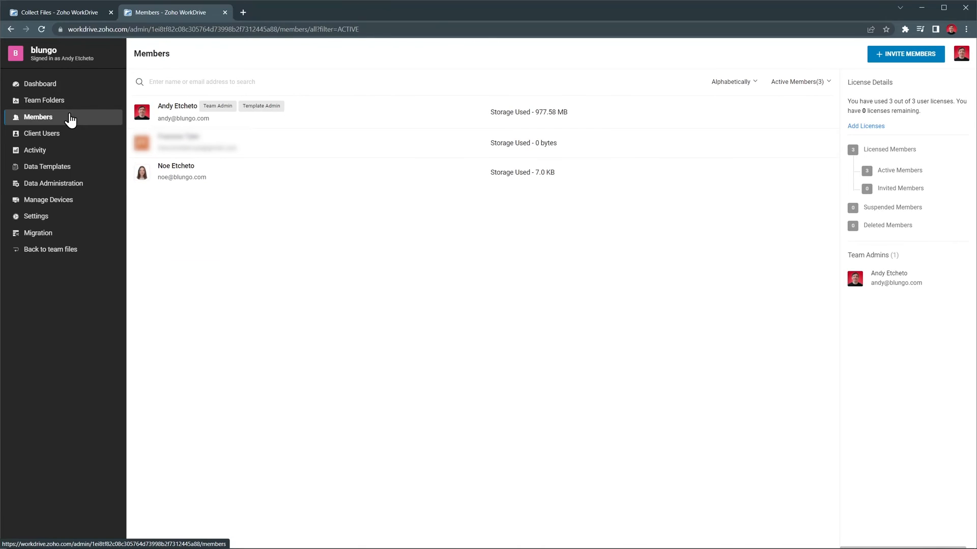
{"action": "left_click", "coordinate": [41, 134]}
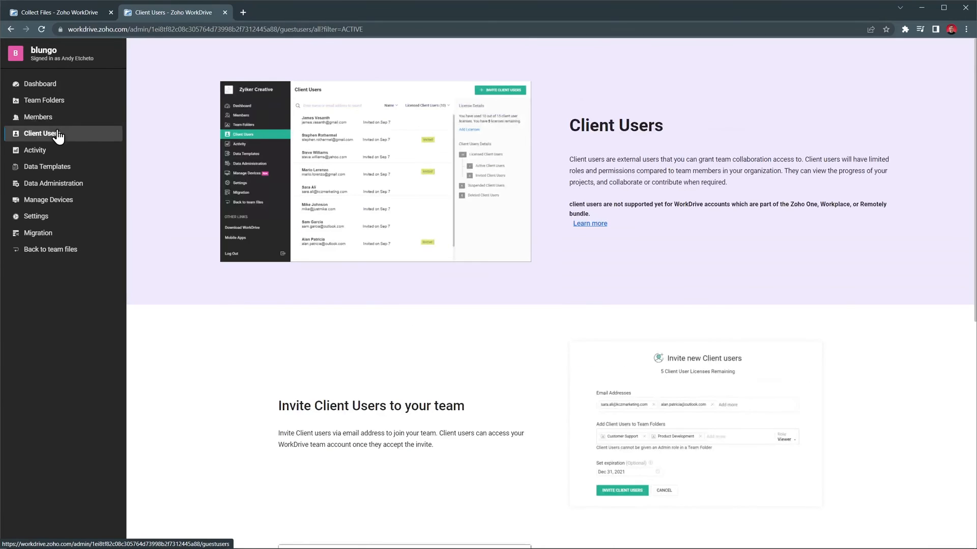
{"action": "mouse_move", "coordinate": [42, 134]}
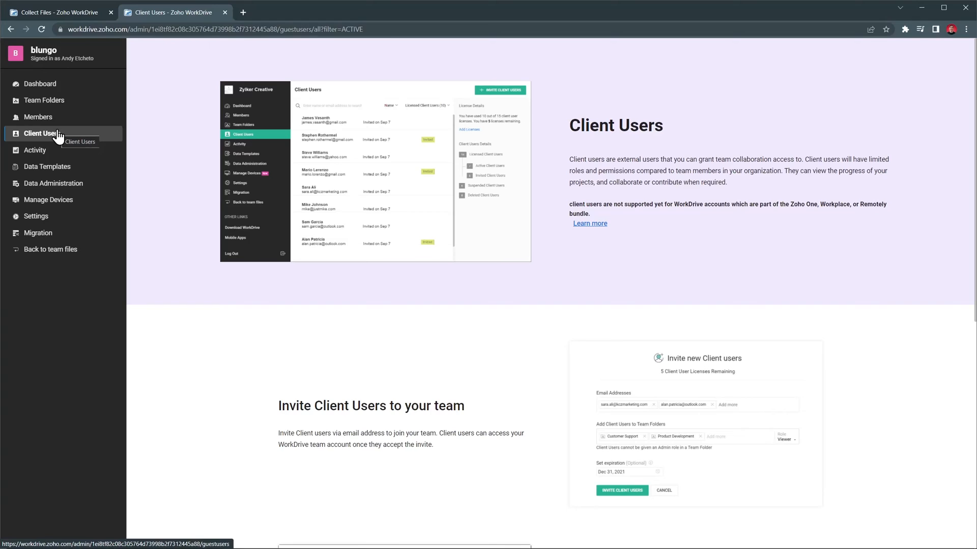
Step: View the Admin Console's Activity, Data Templates and Data Administration pages
{"action": "left_click", "coordinate": [35, 151]}
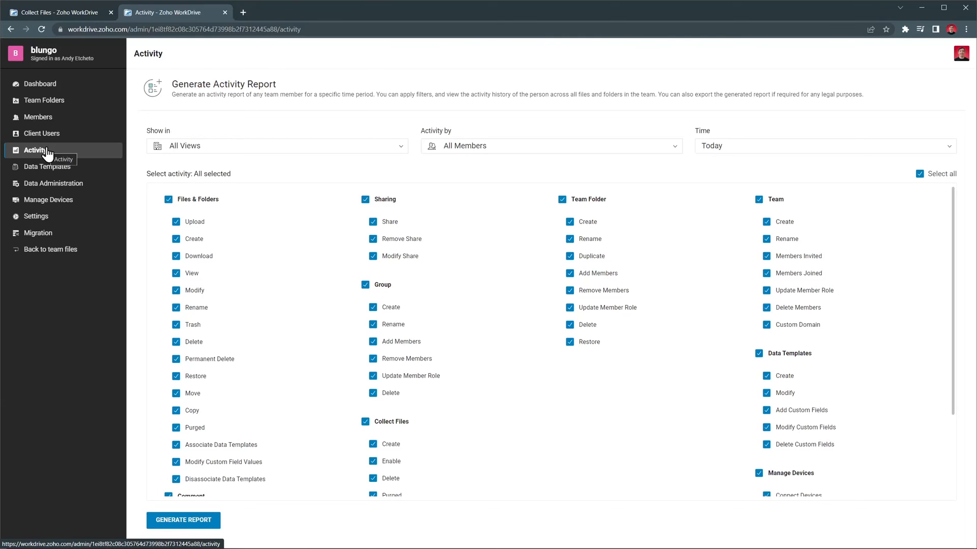
{"action": "left_click", "coordinate": [44, 166]}
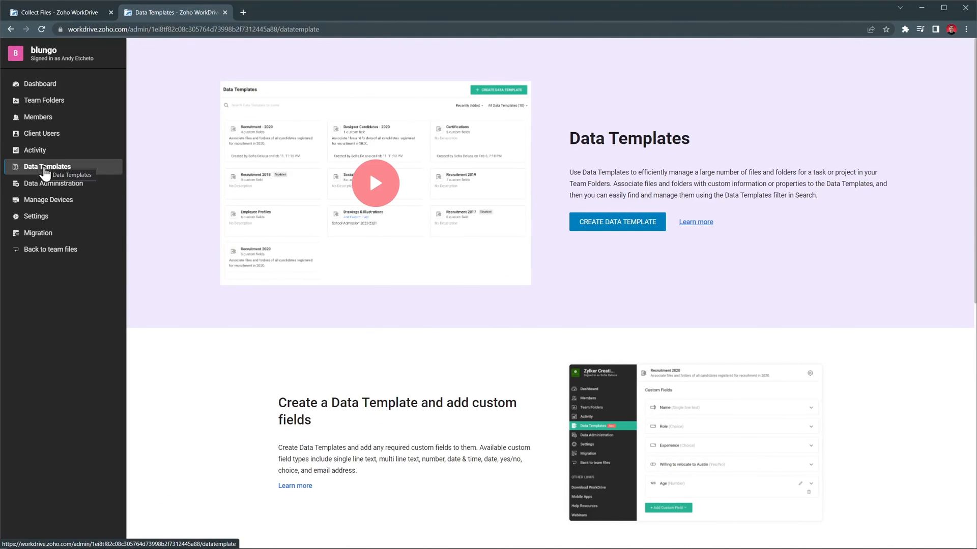
{"action": "left_click", "coordinate": [52, 183]}
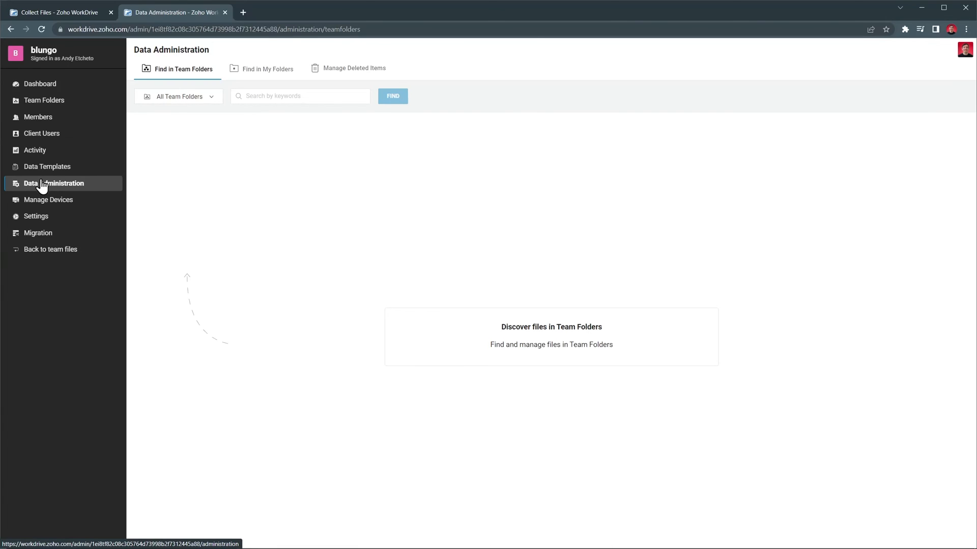
Step: View the Manage Devices, Settings and Migration pages
{"action": "left_click", "coordinate": [48, 199]}
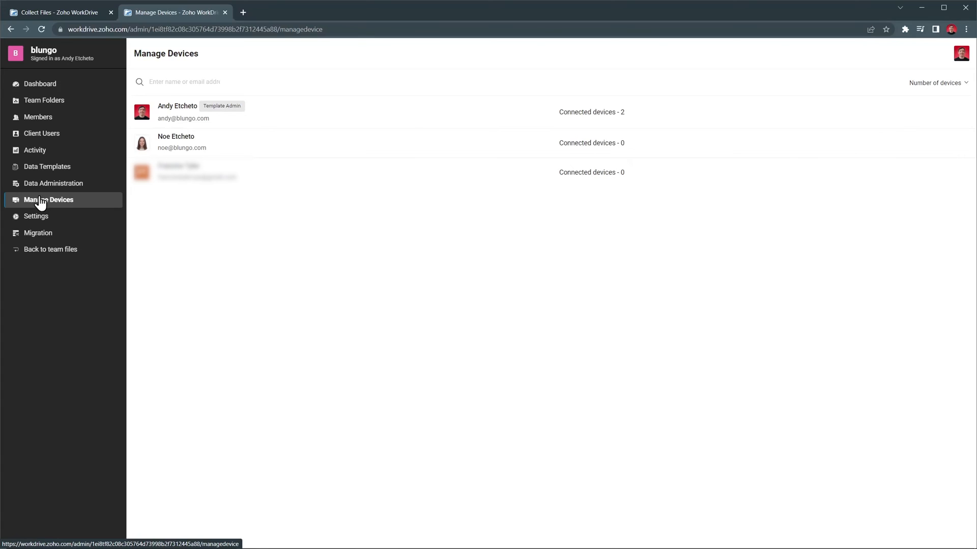
{"action": "left_click", "coordinate": [36, 216]}
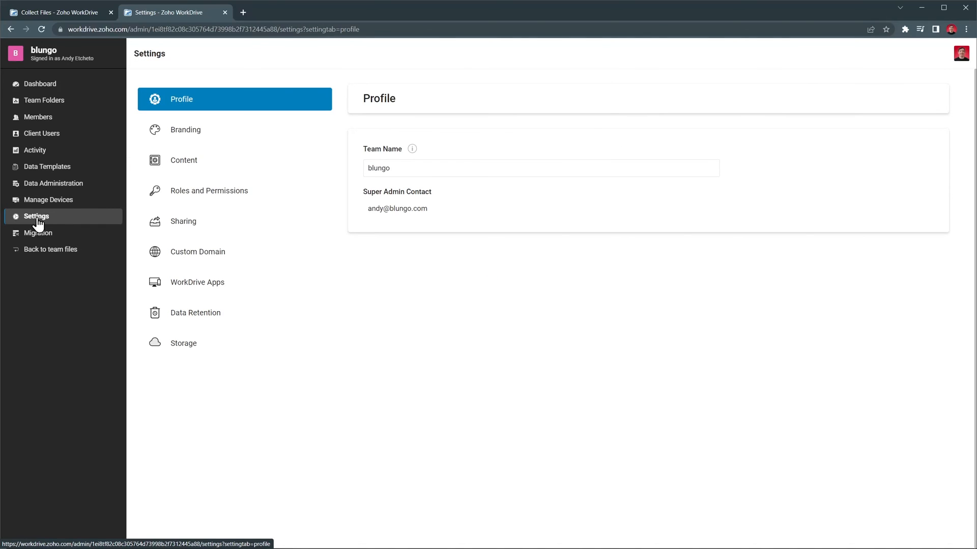
{"action": "left_click", "coordinate": [38, 233]}
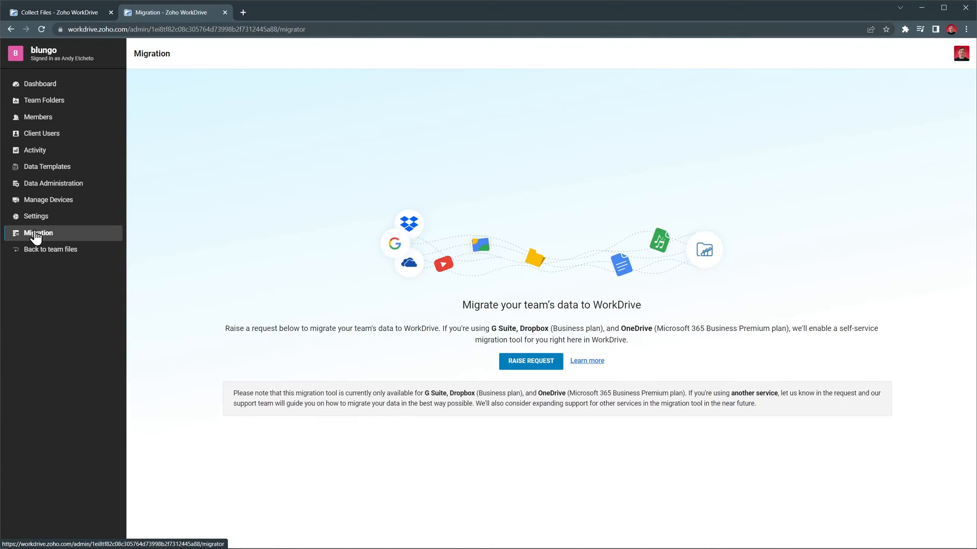